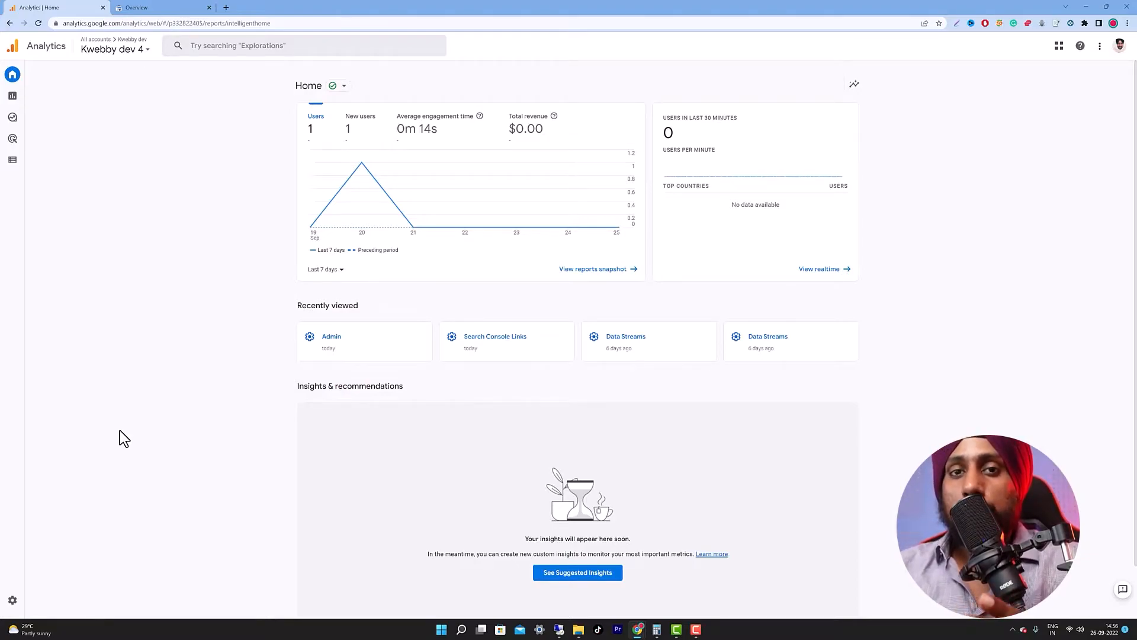
mouse_move(155, 513)
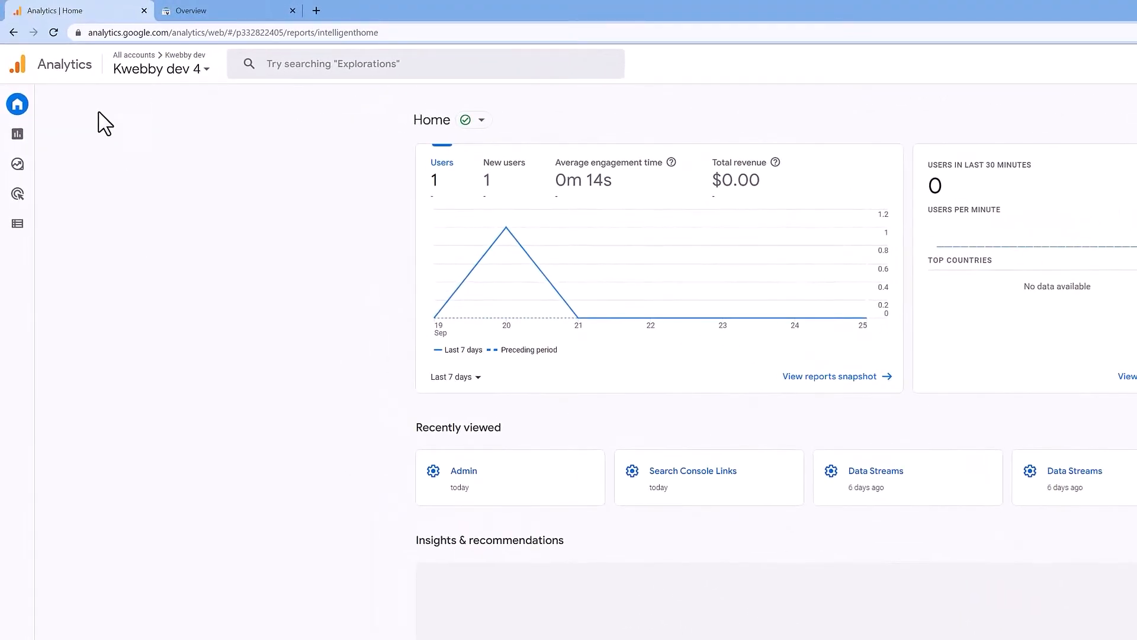
Step: Keep the Kwebby dev account selected and return from Search Console to Google Analytics
left_click(160, 69)
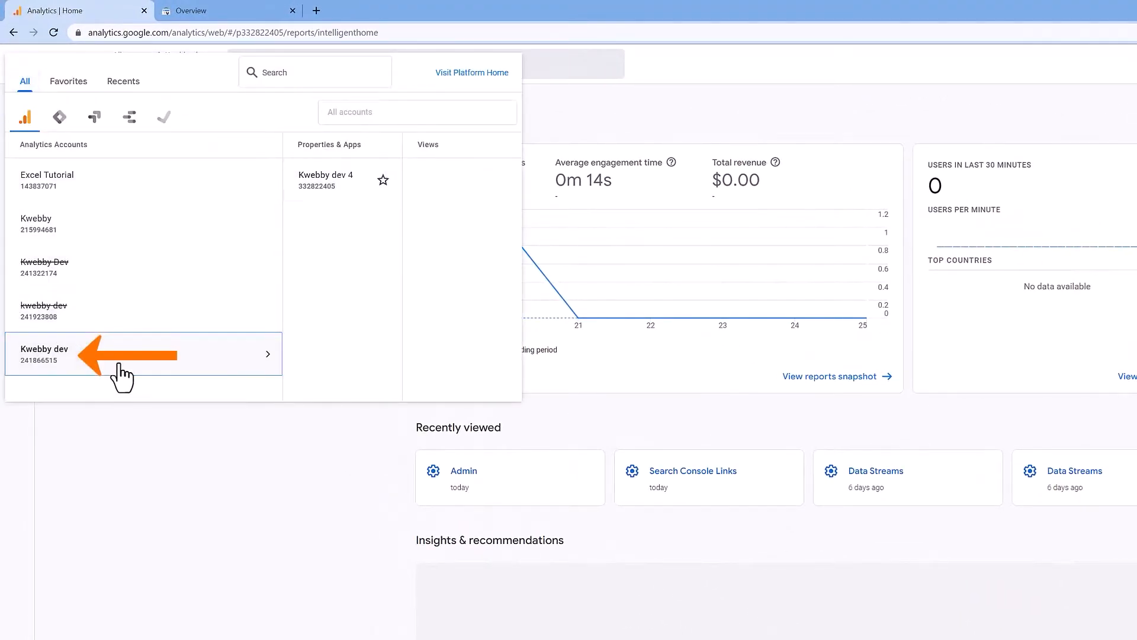
left_click(45, 353)
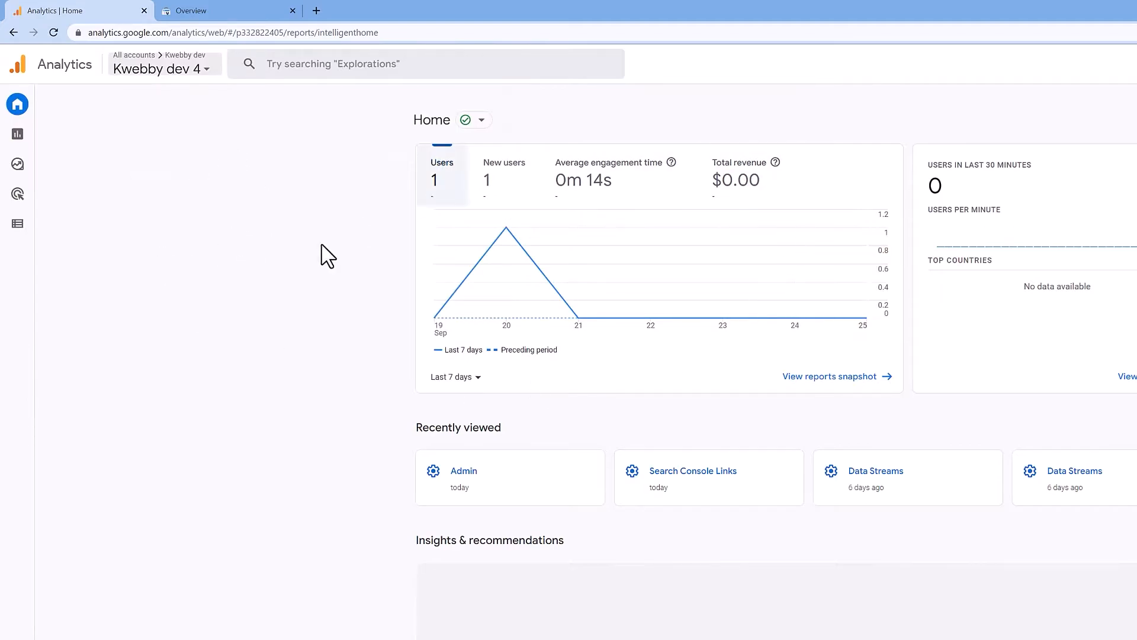
mouse_move(304, 244)
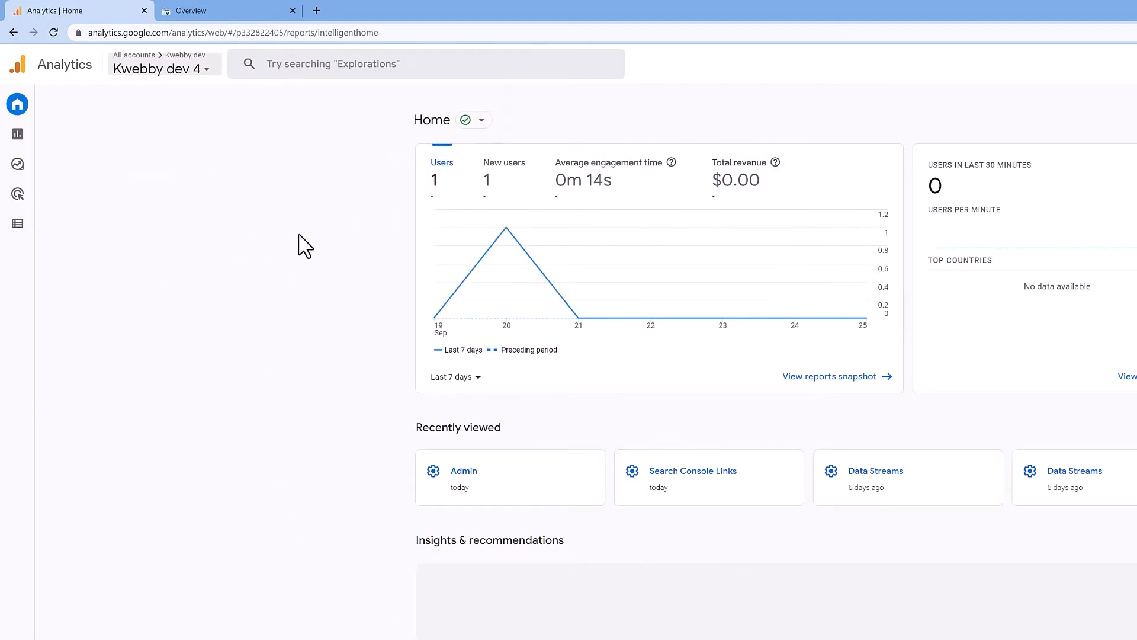
mouse_move(406, 300)
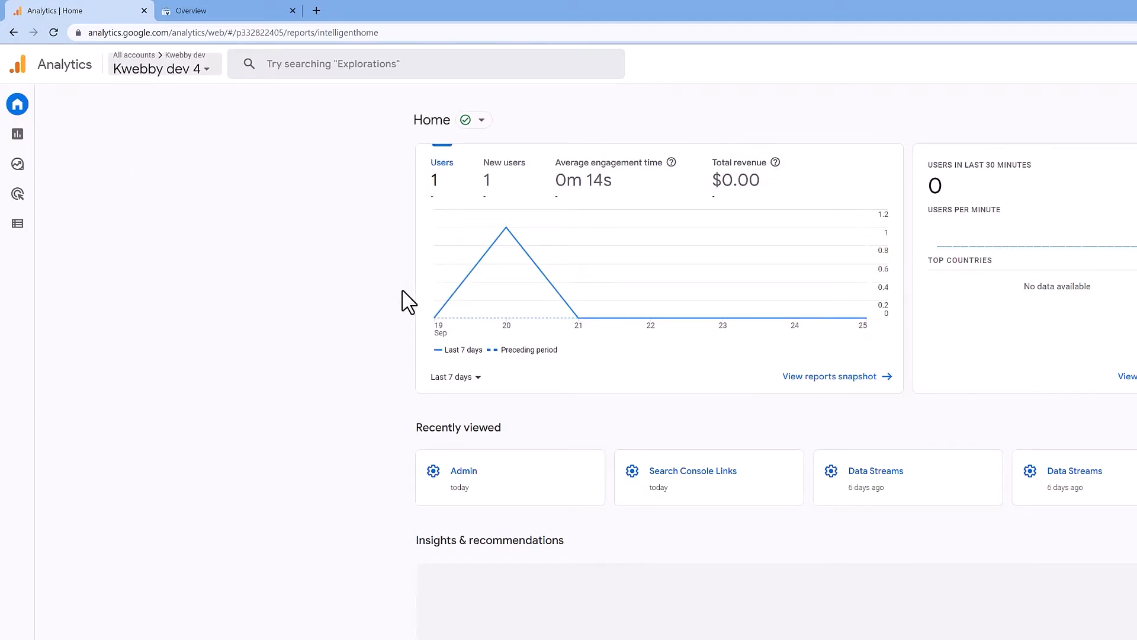
mouse_move(363, 316)
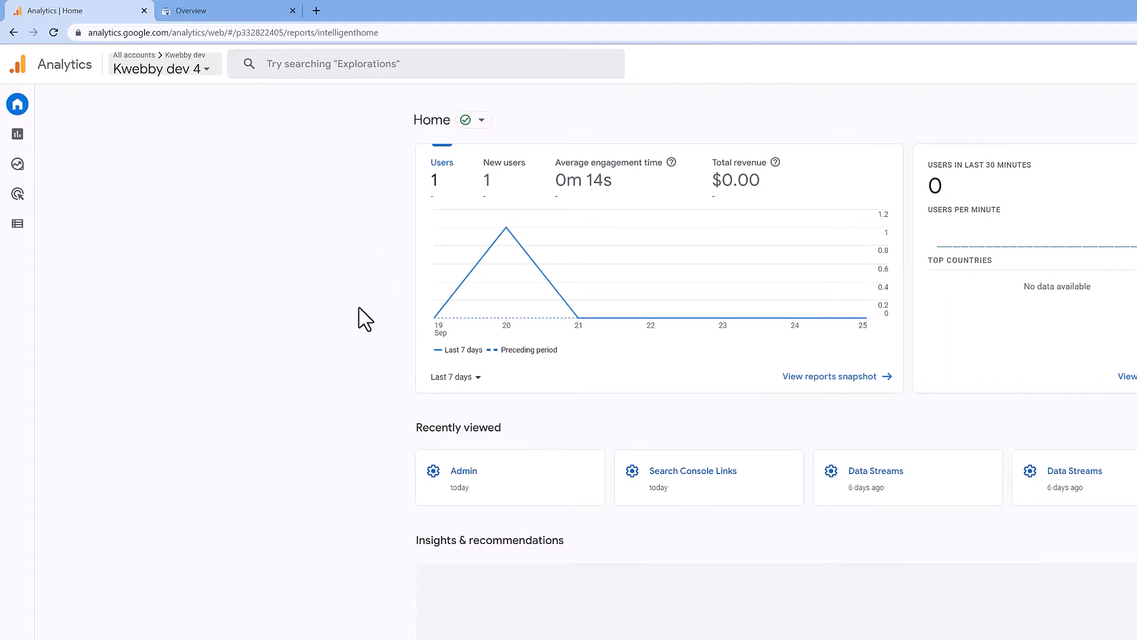
mouse_move(269, 195)
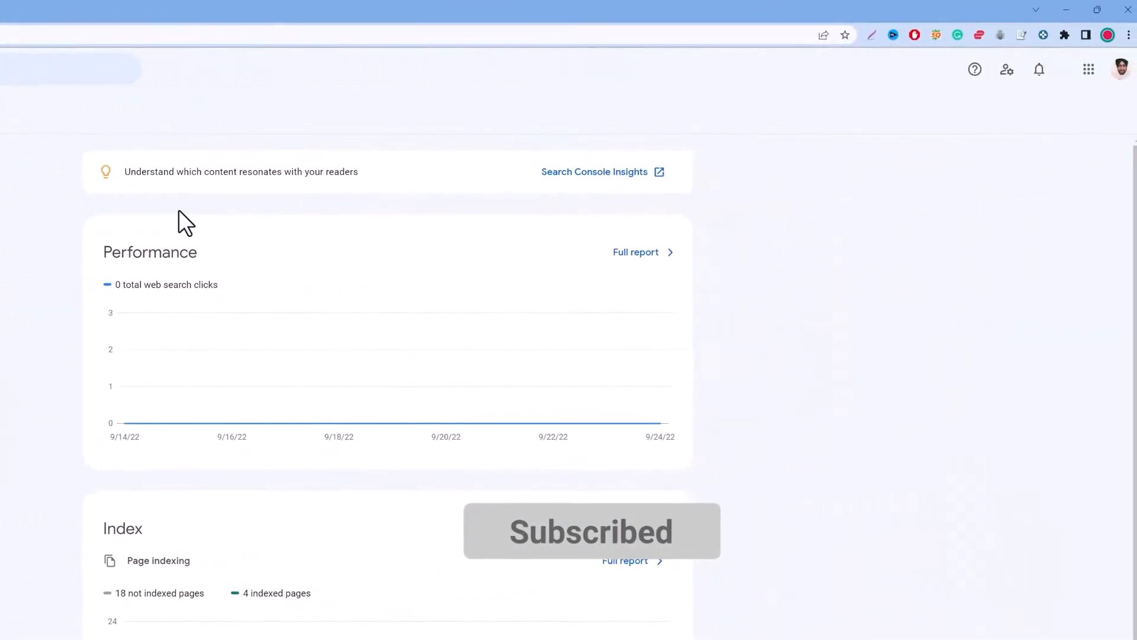
mouse_move(1120, 69)
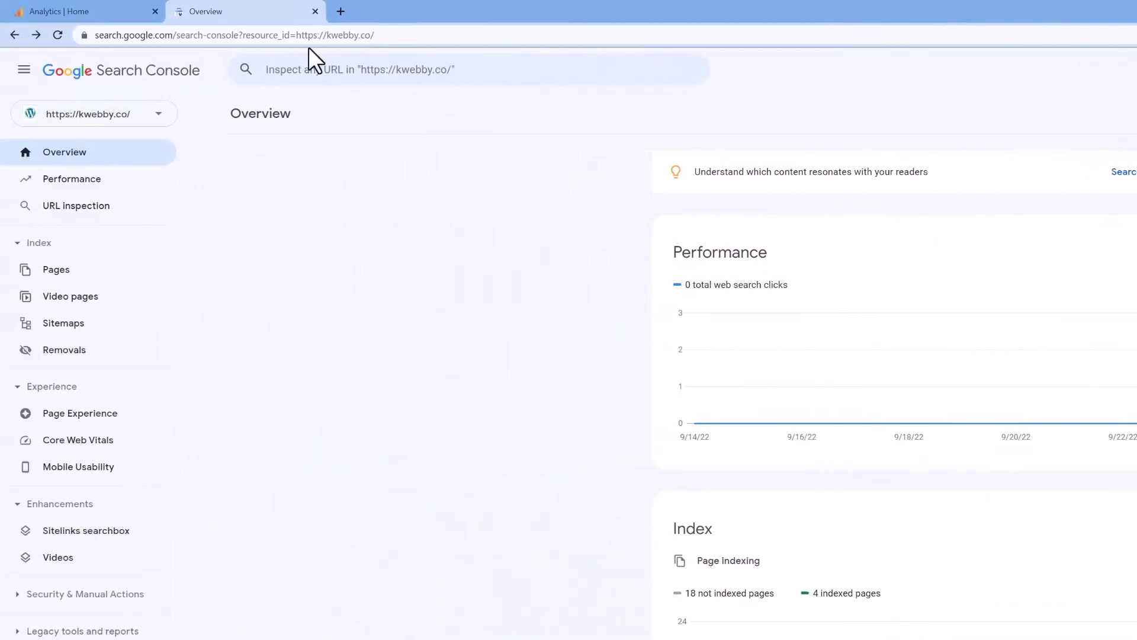
mouse_move(685, 121)
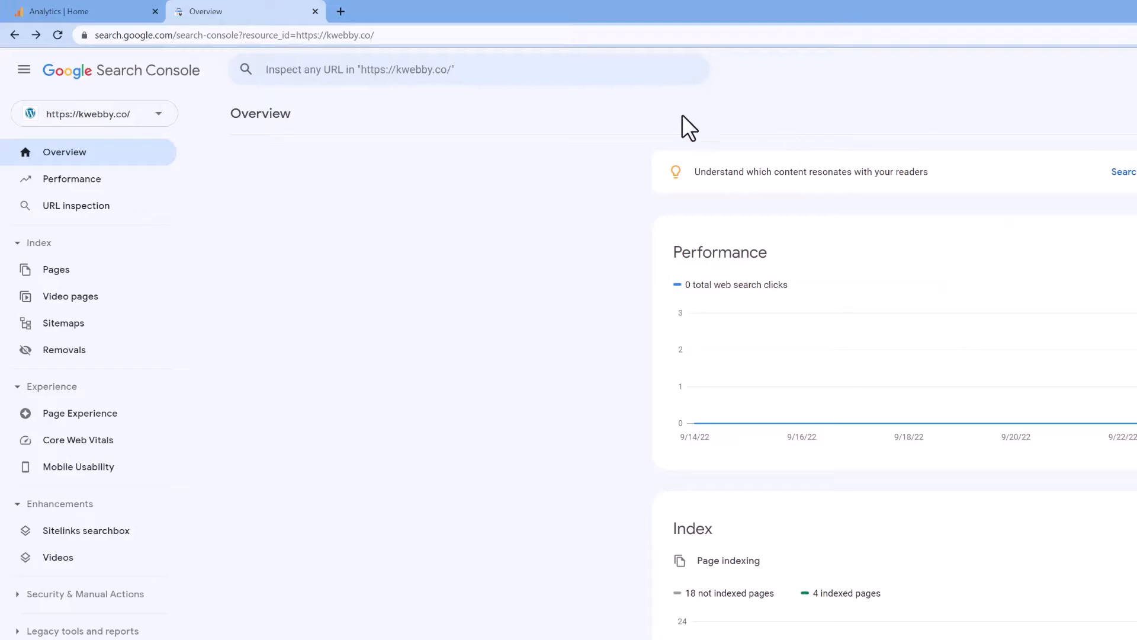
left_click(82, 11)
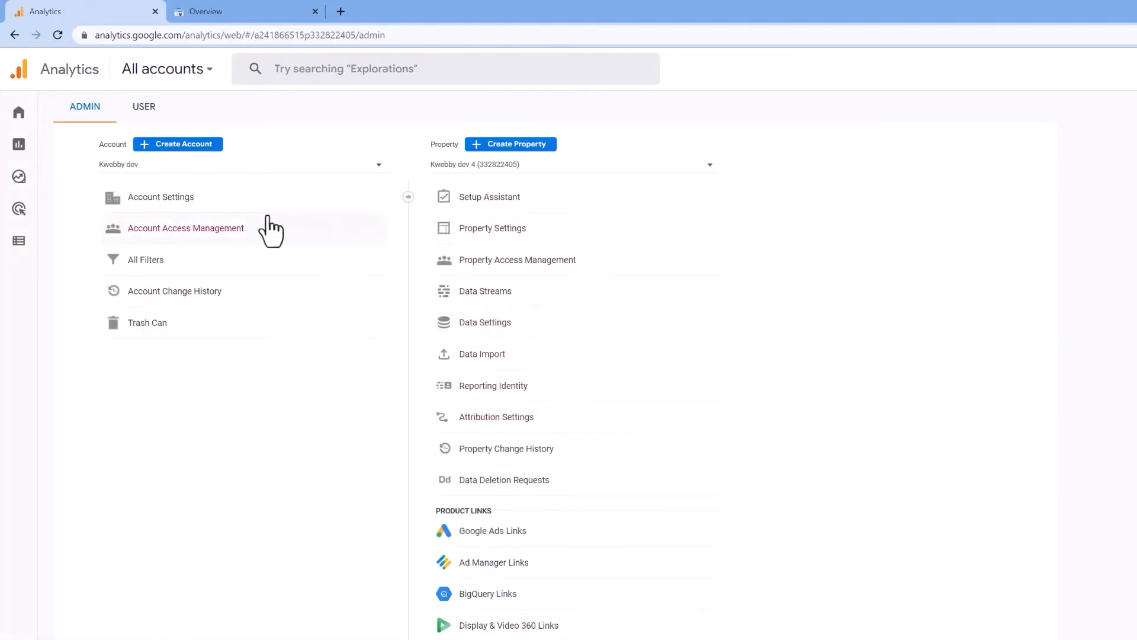
mouse_move(446, 169)
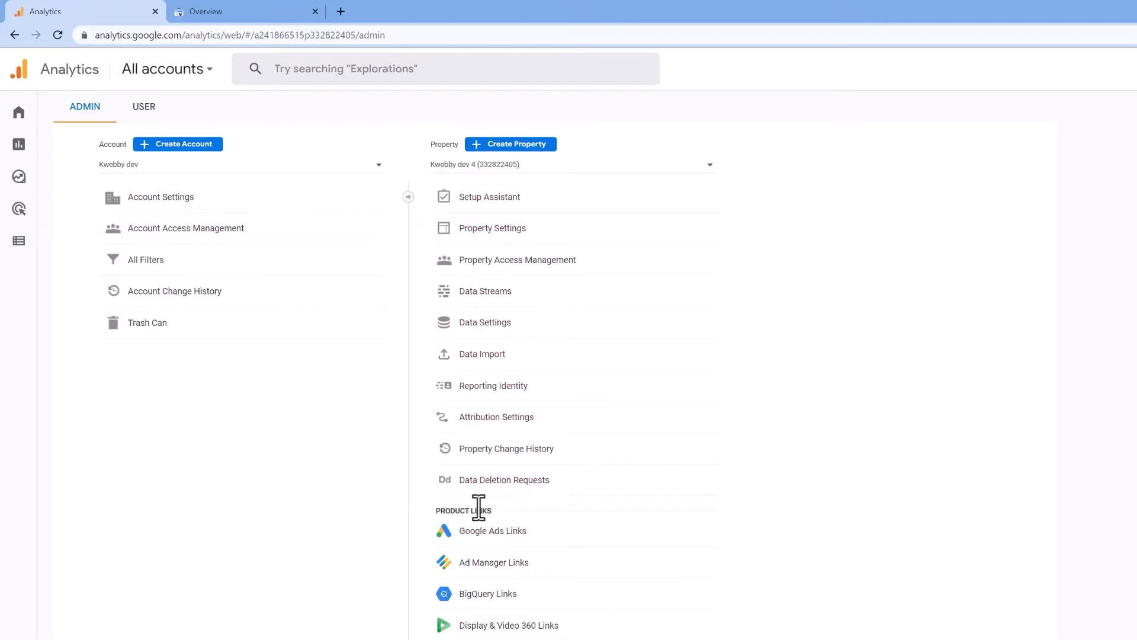
mouse_move(469, 511)
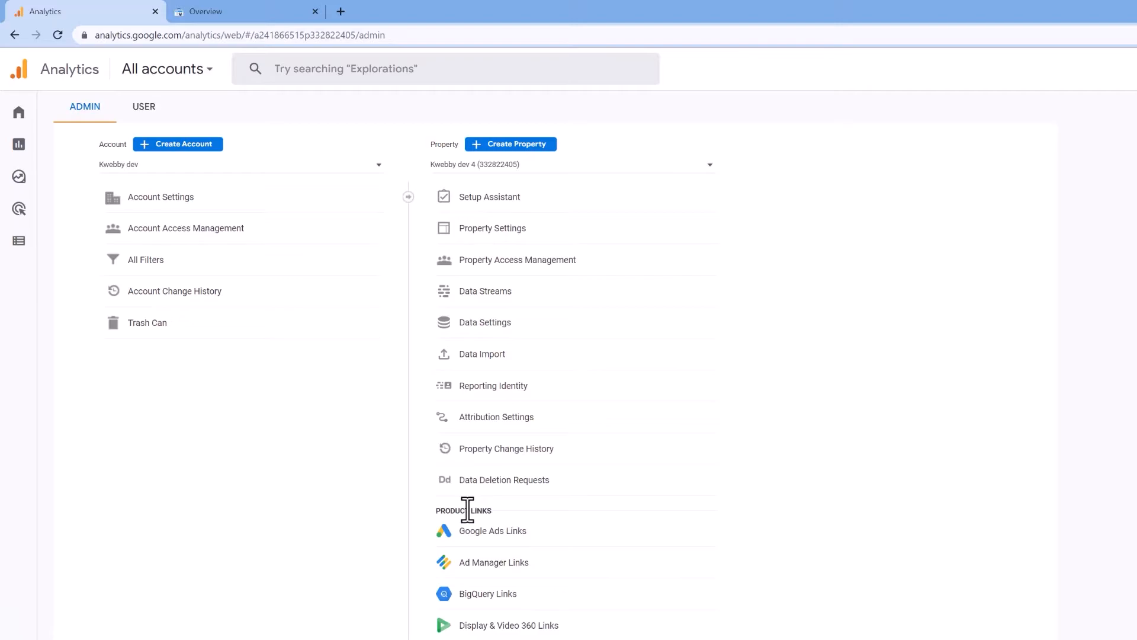
mouse_move(475, 542)
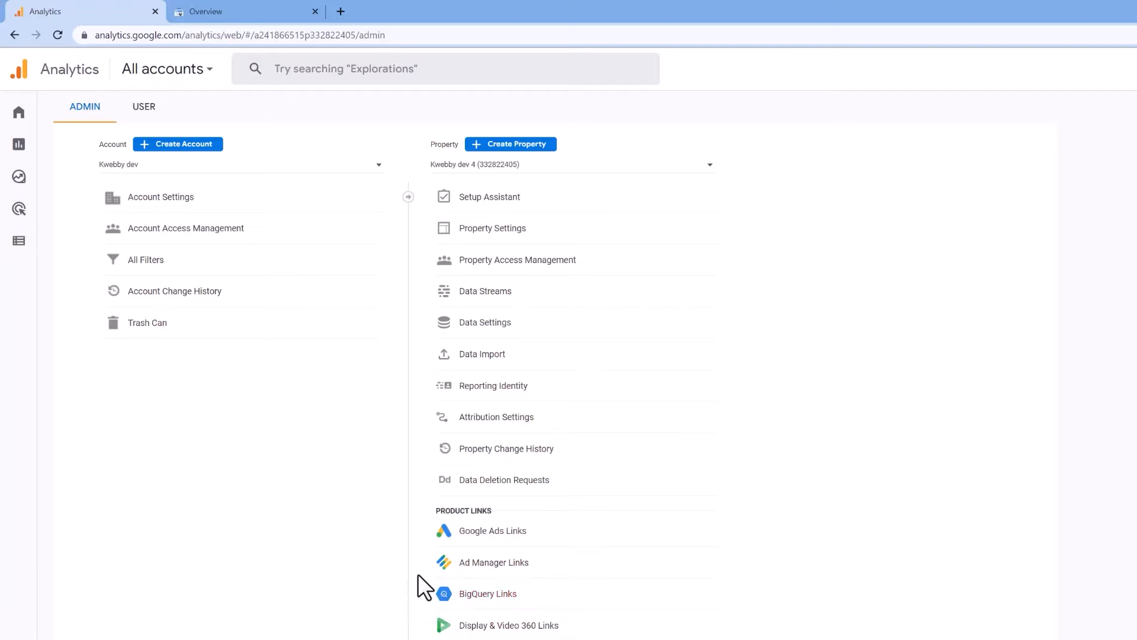
Step: Reach Product Links in Admin and view the property's empty Search Console links page
scroll("down", 3)
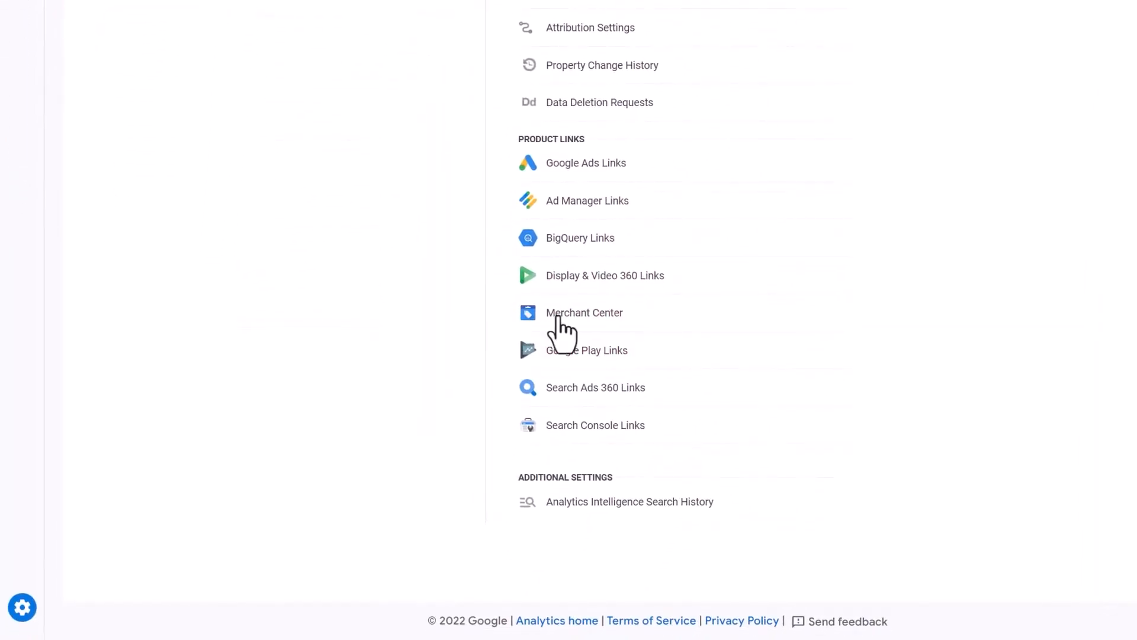
mouse_move(405, 329)
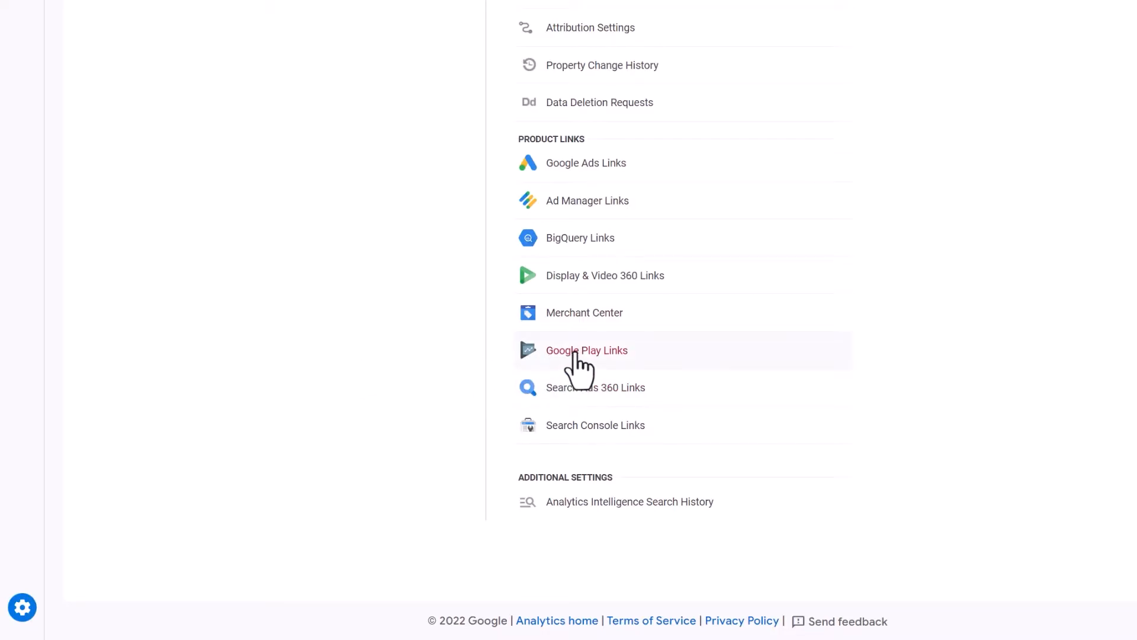
mouse_move(540, 431)
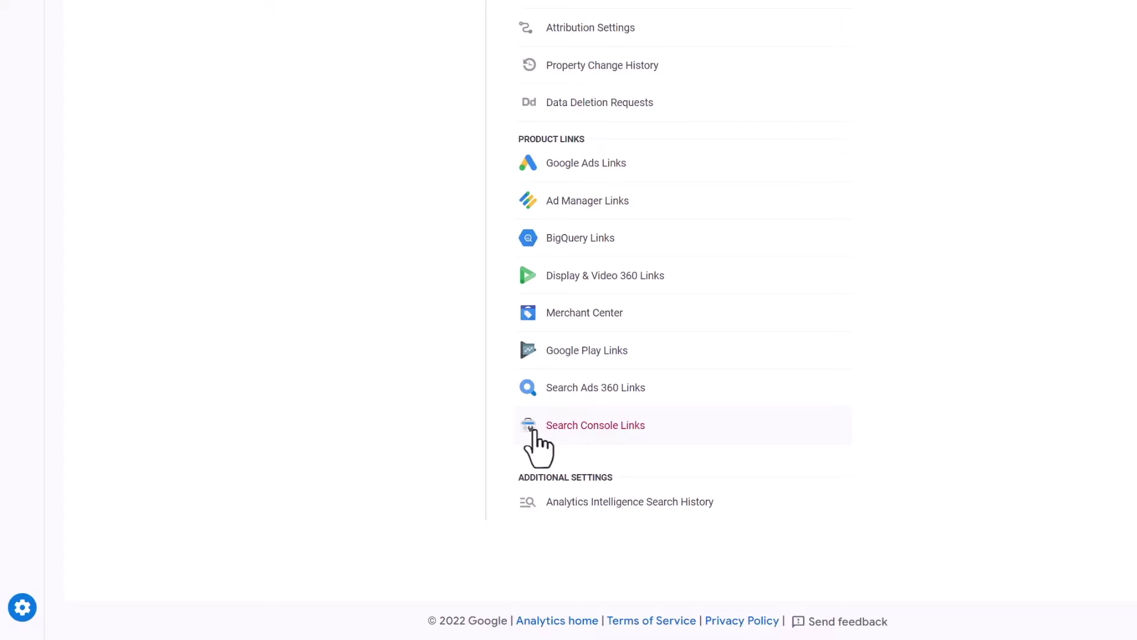
left_click(594, 425)
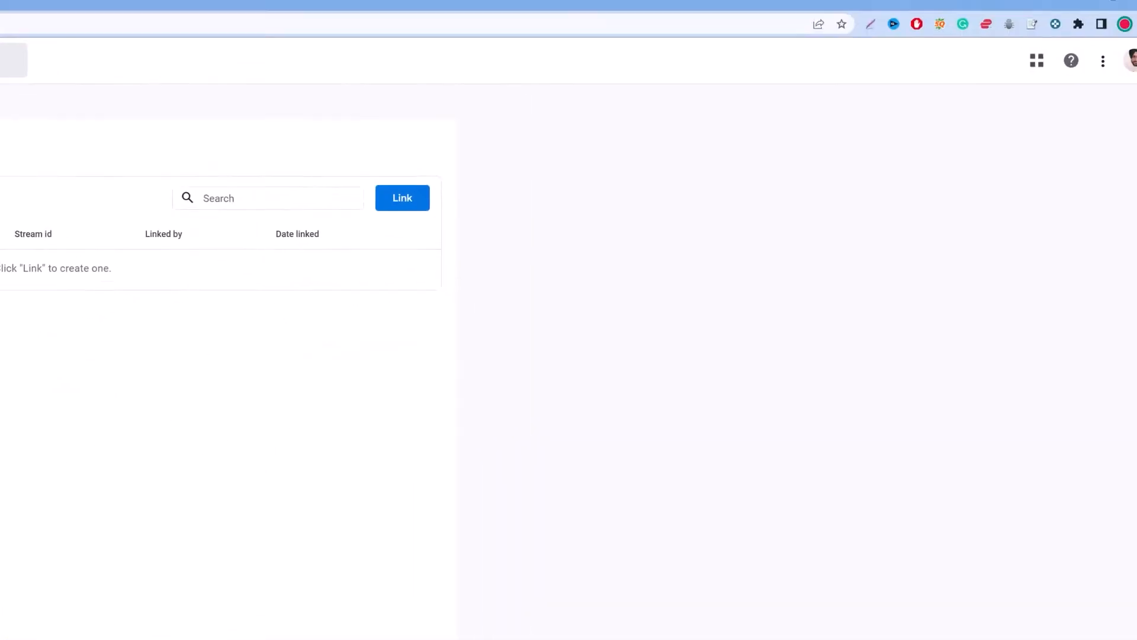
Step: Start a new link and confirm the kwebby.co Search Console property
left_click(403, 198)
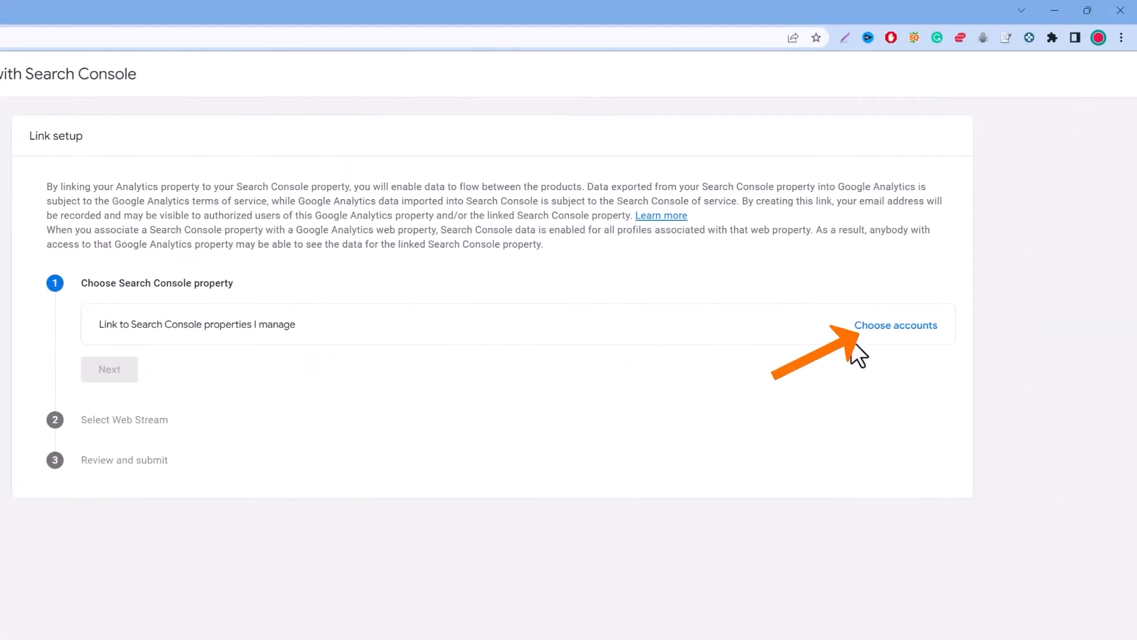
left_click(896, 324)
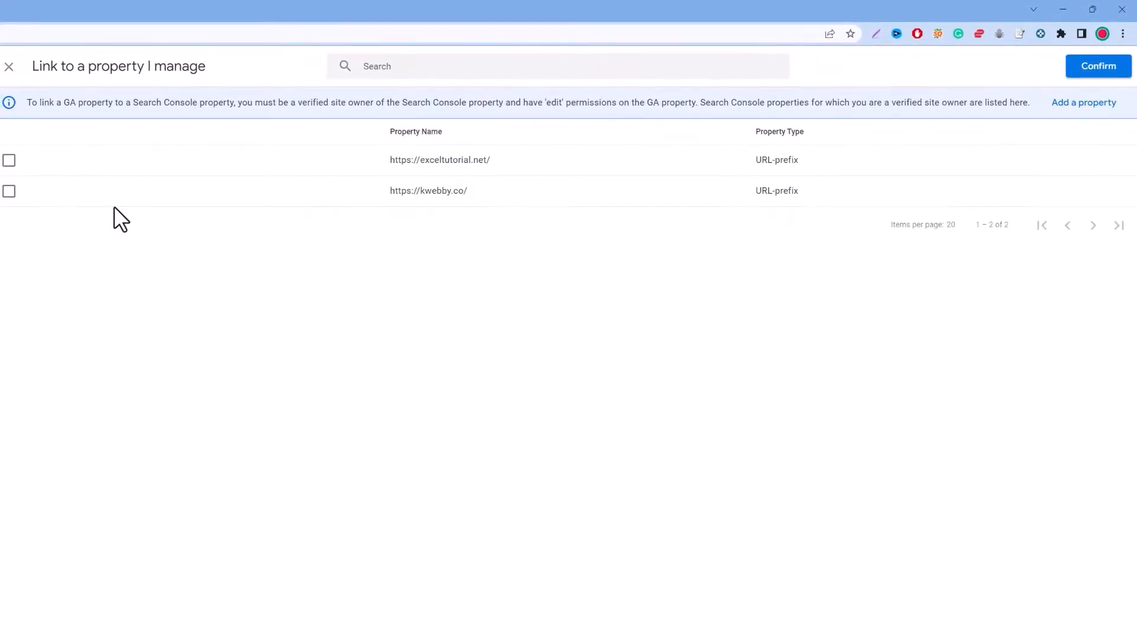
mouse_move(168, 270)
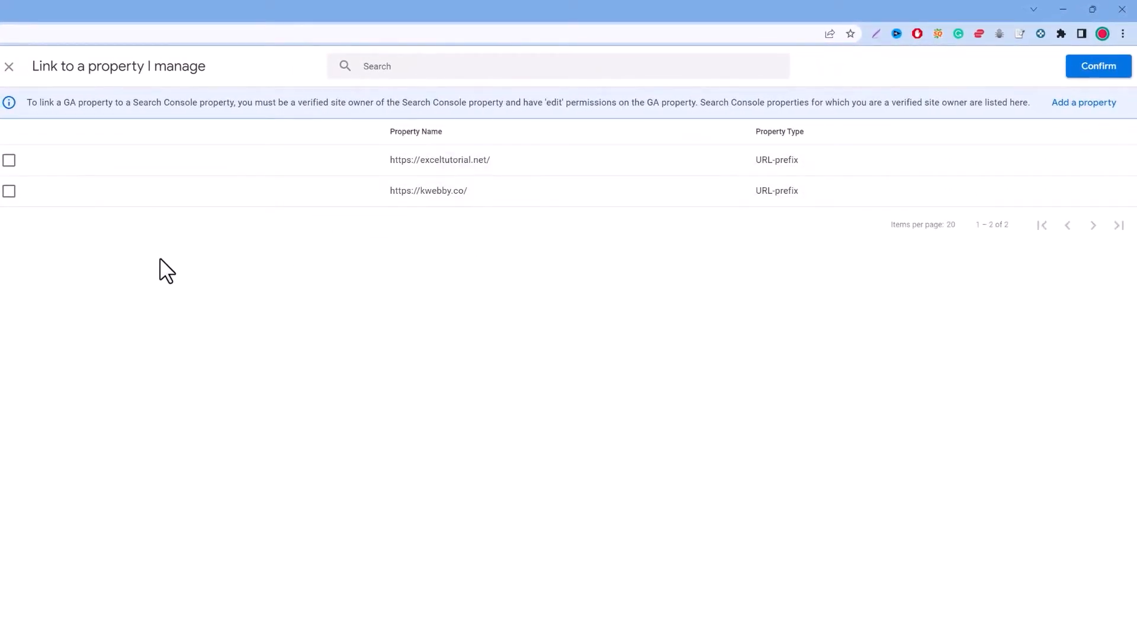
left_click(8, 191)
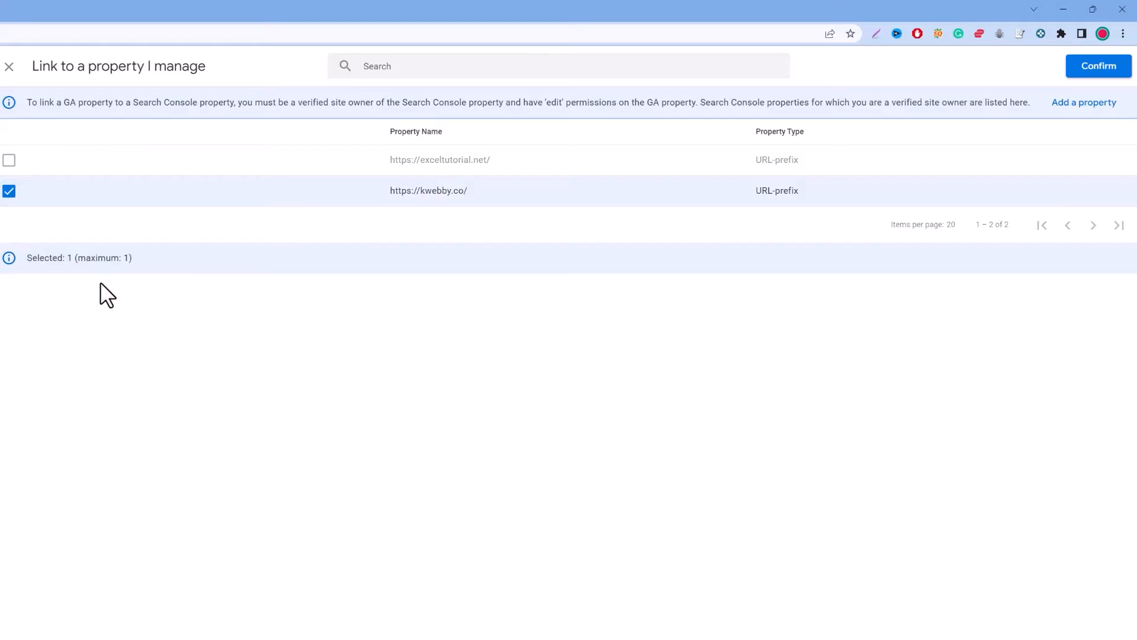
left_click(1096, 66)
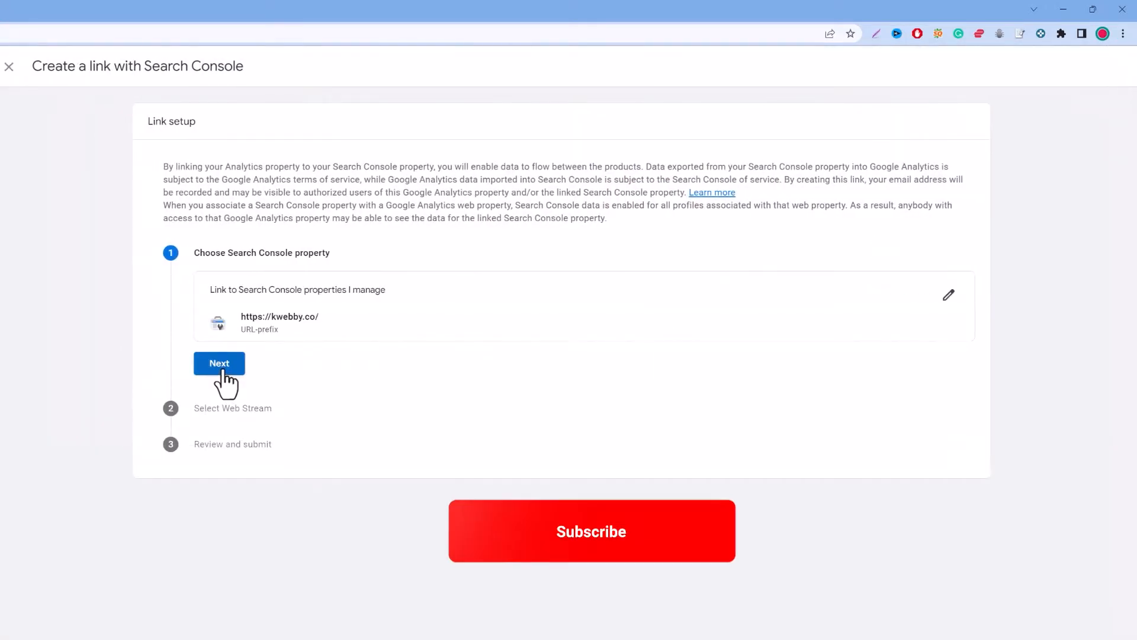
left_click(219, 364)
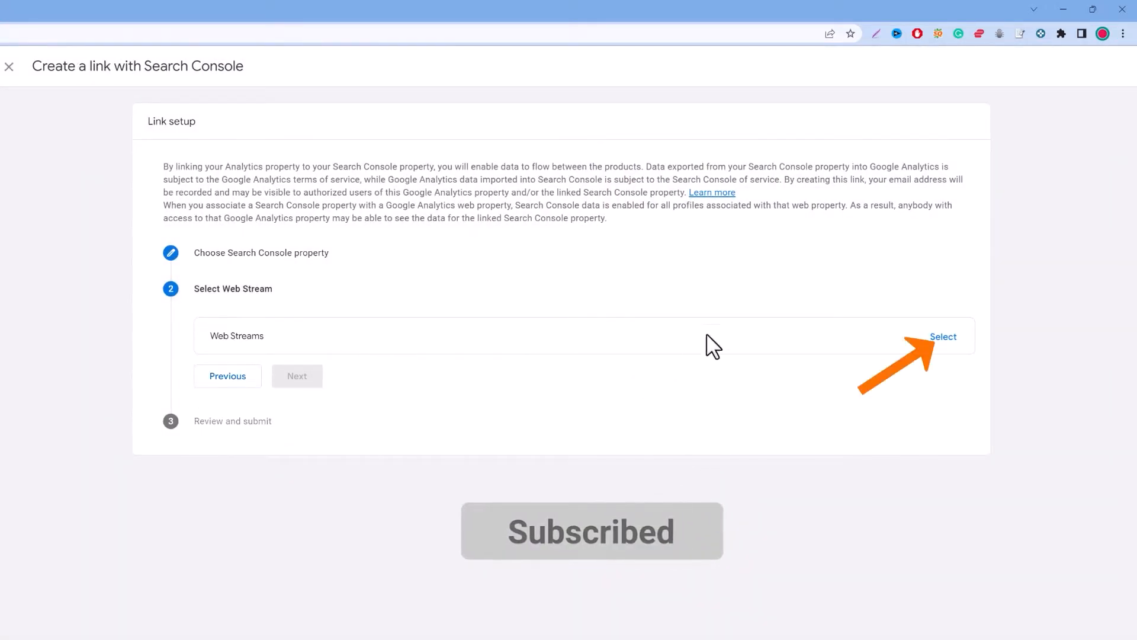
Step: Select the Kweb dev 4 web stream, submit the link, and return to the links list
left_click(943, 336)
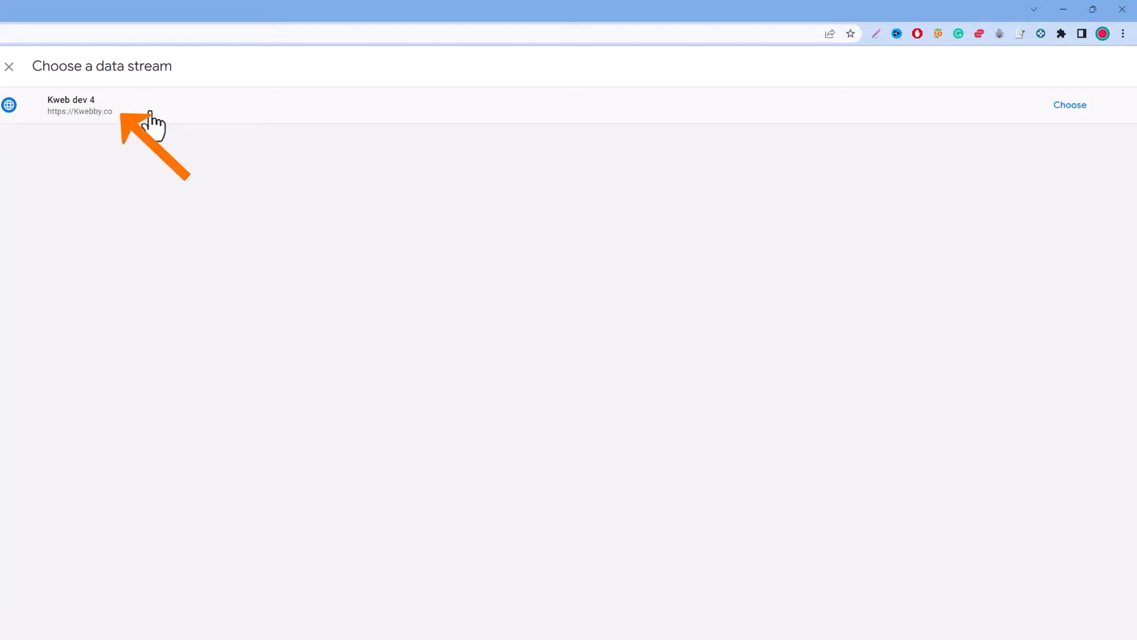
left_click(1070, 104)
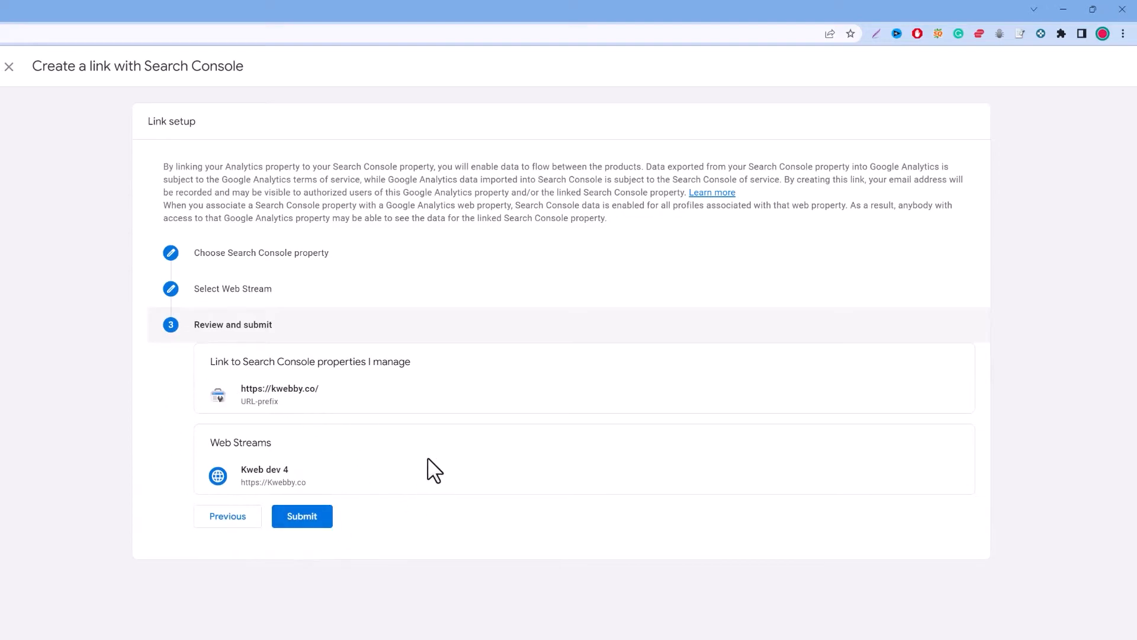
mouse_move(321, 439)
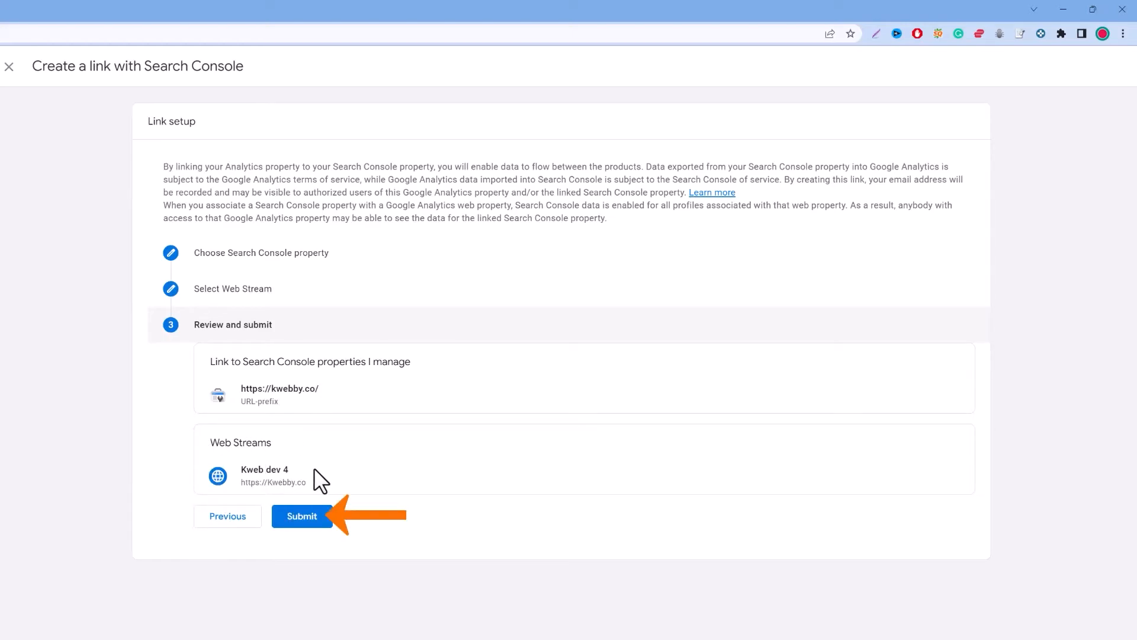
left_click(302, 517)
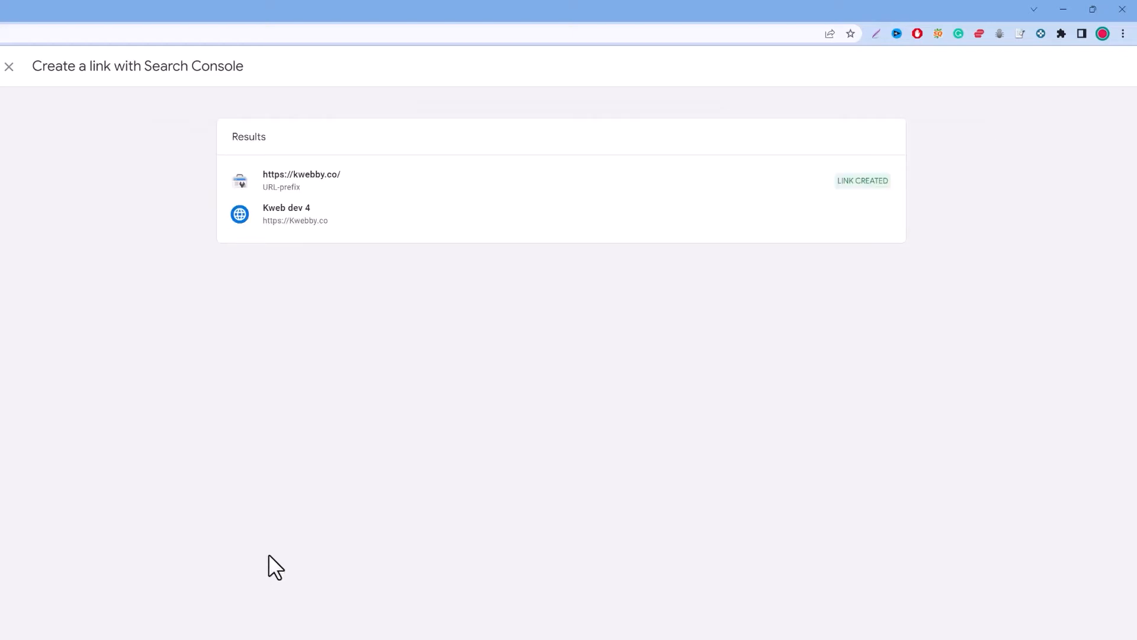
mouse_move(57, 228)
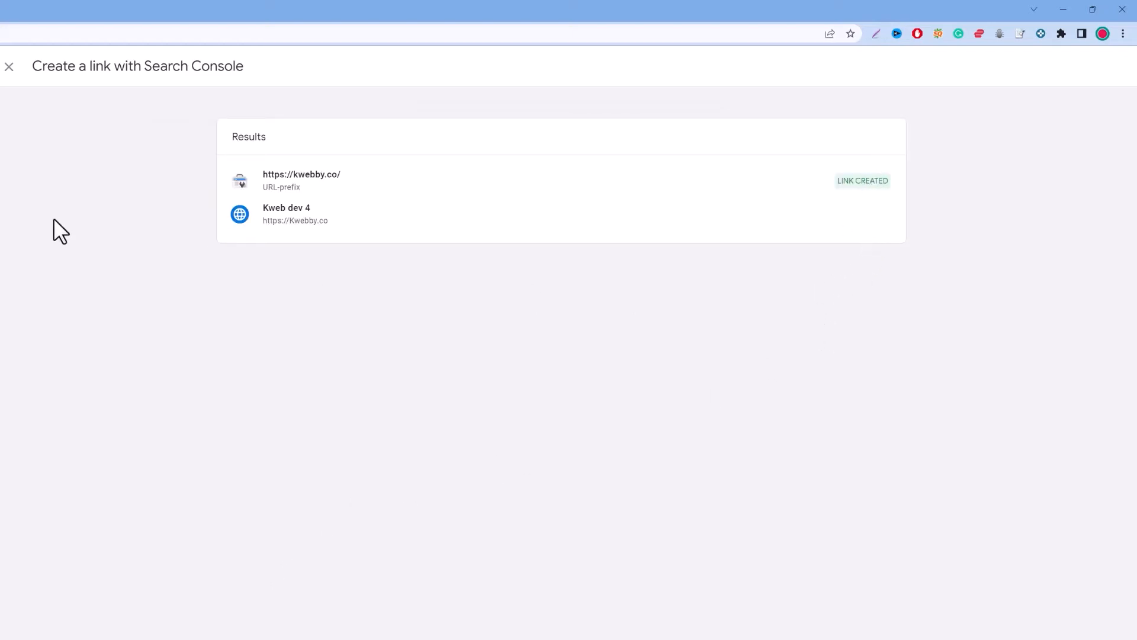
left_click(9, 66)
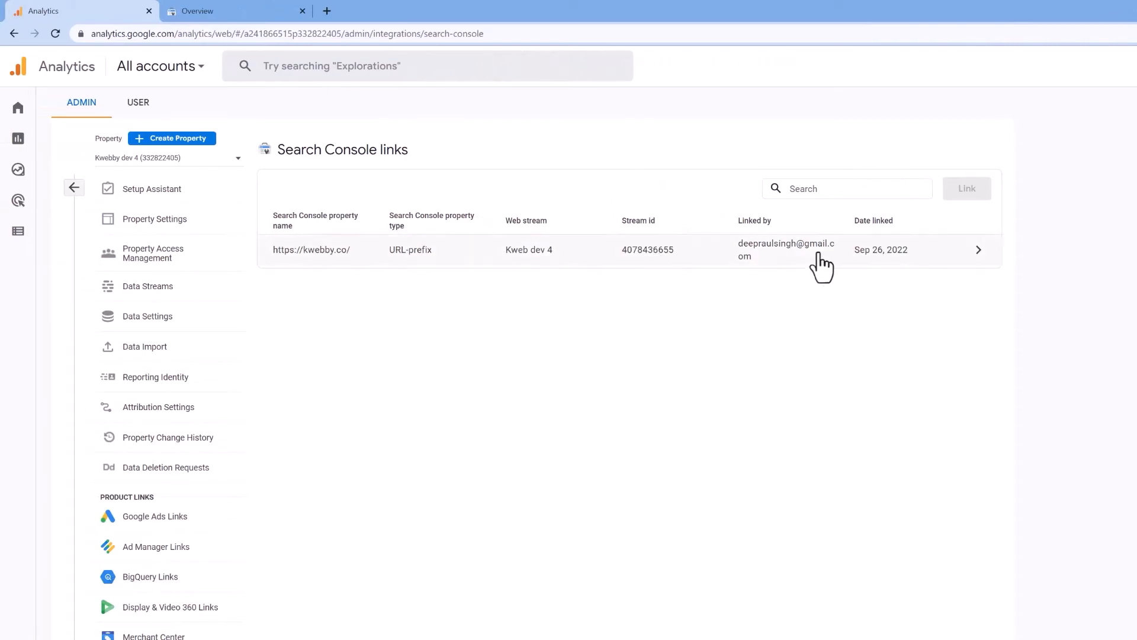
mouse_move(535, 231)
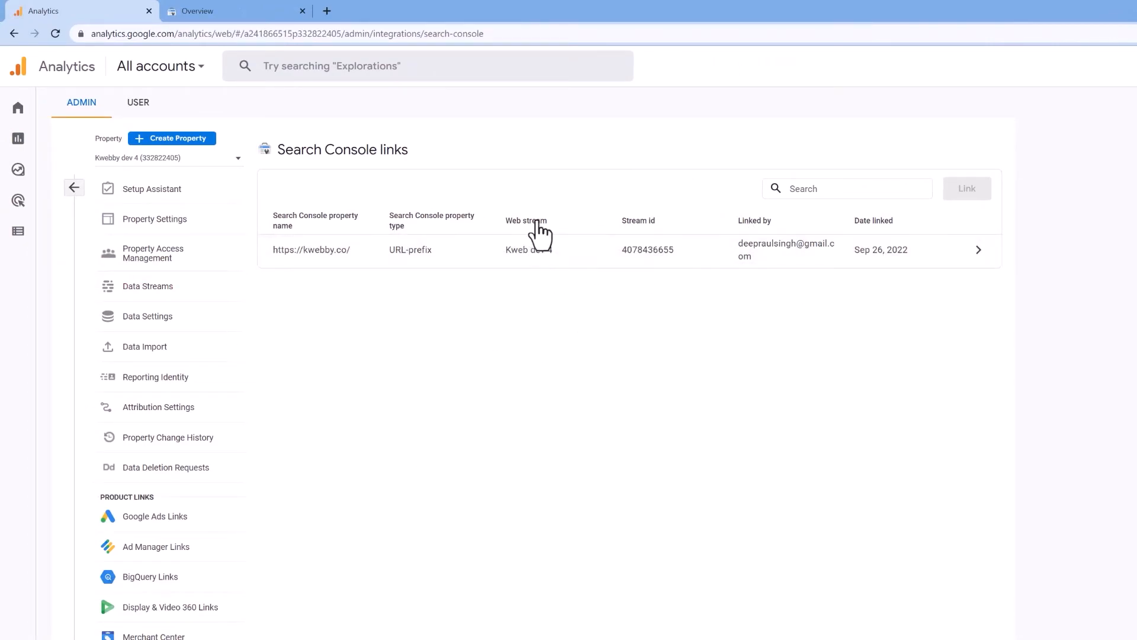
mouse_move(169, 253)
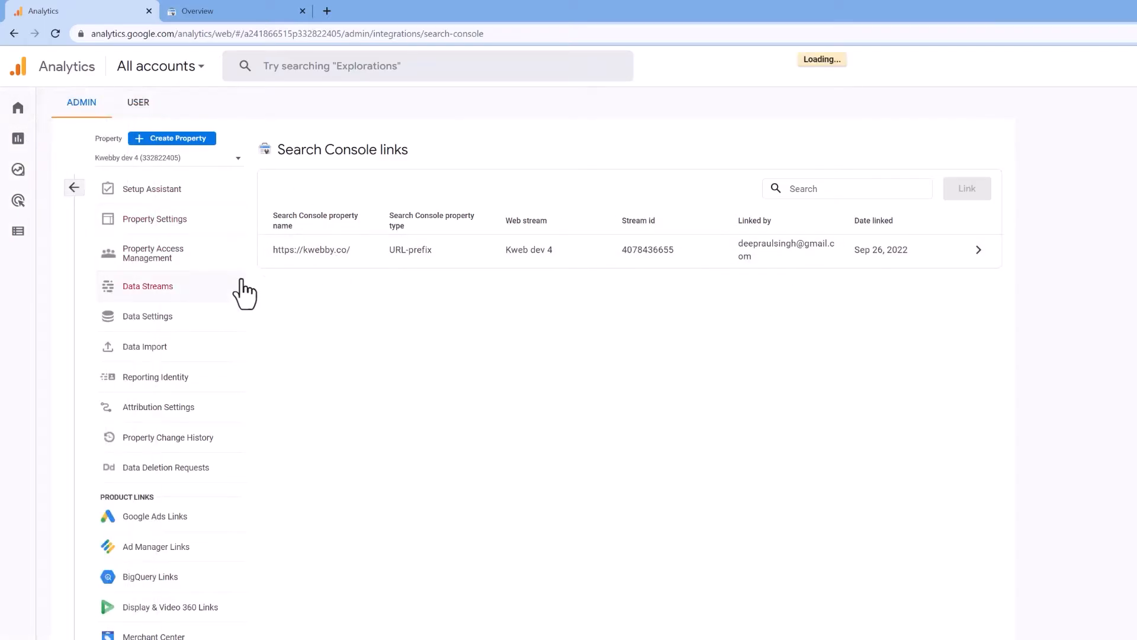
Step: Show the Reports snapshot for Kwebby dev 4 with Acquisition reports expanded
left_click(18, 106)
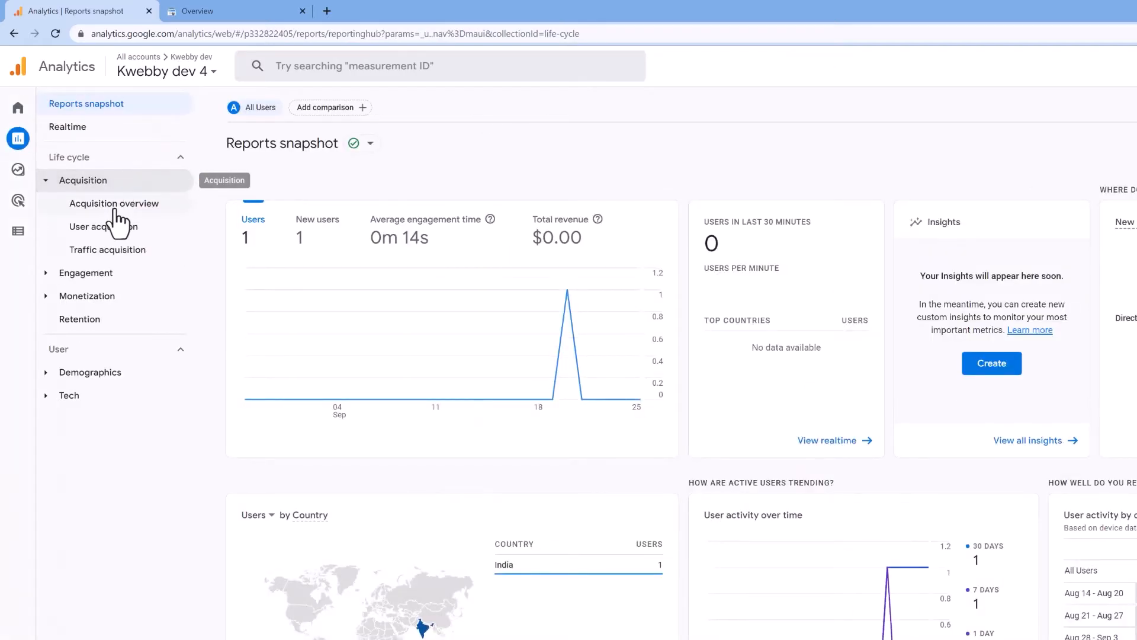
Step: View the Acquisition overview's Google organic search traffic and queries cards, currently empty
left_click(114, 204)
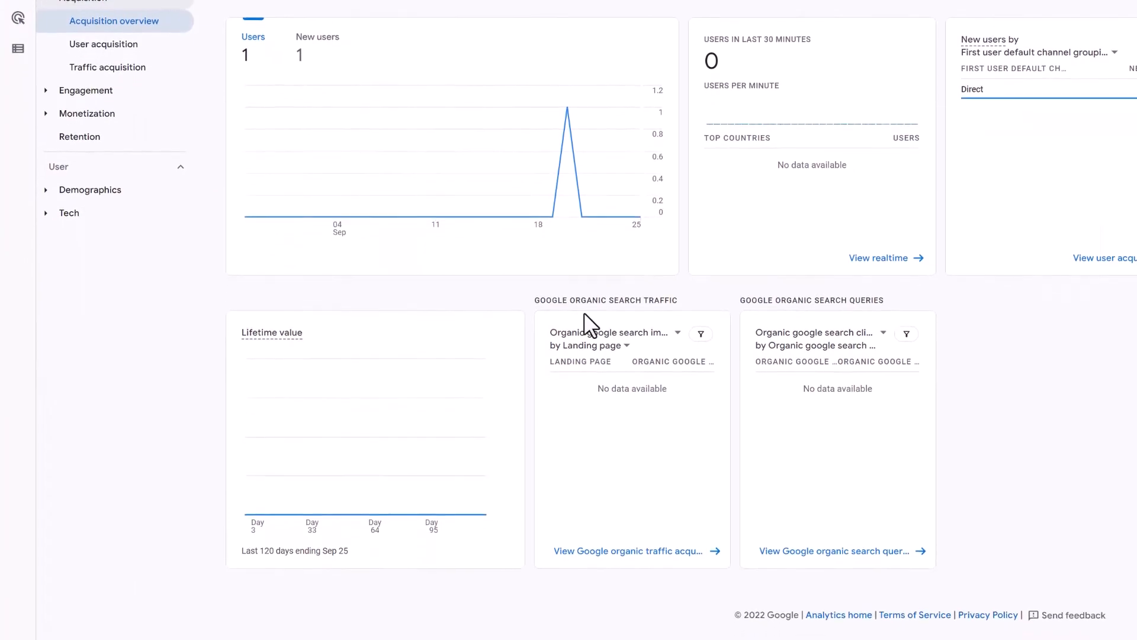
mouse_move(569, 338)
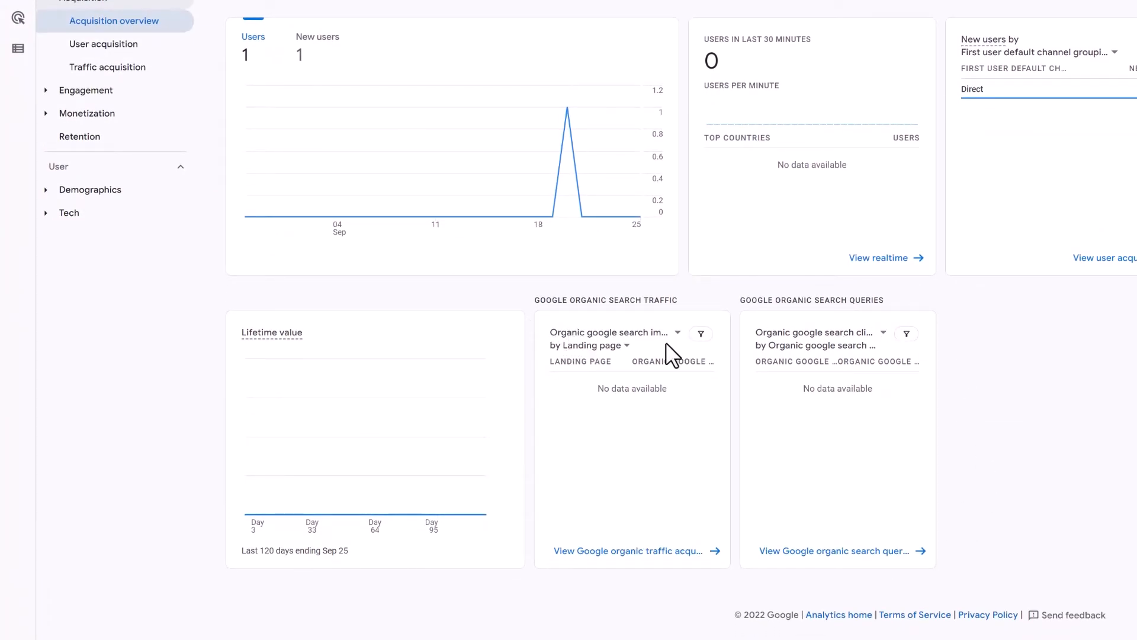
mouse_move(793, 346)
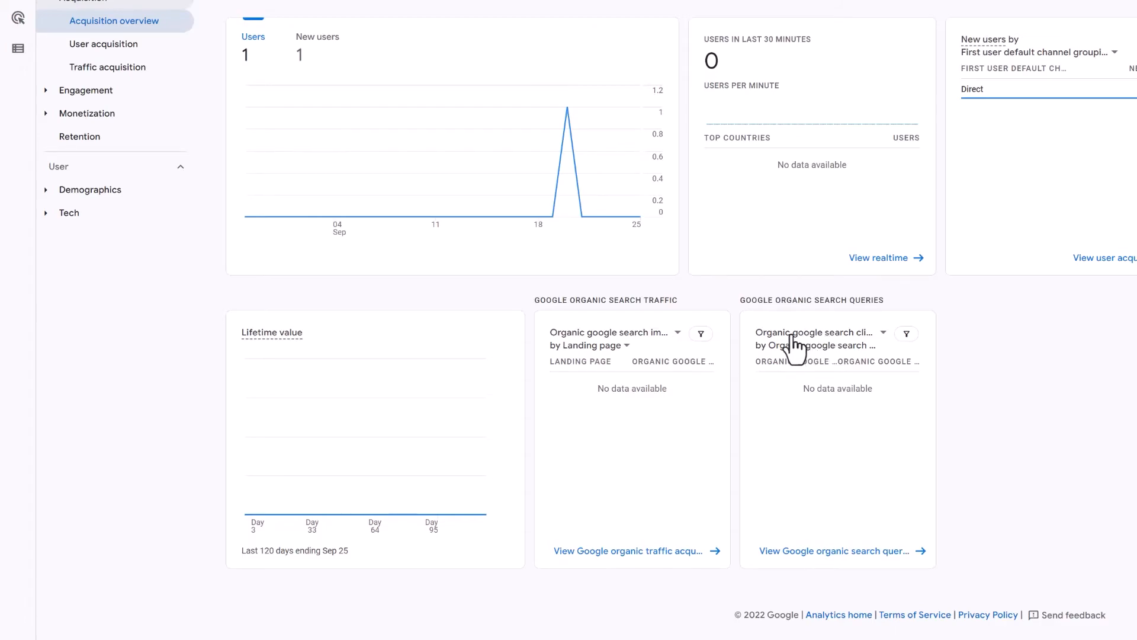
mouse_move(891, 351)
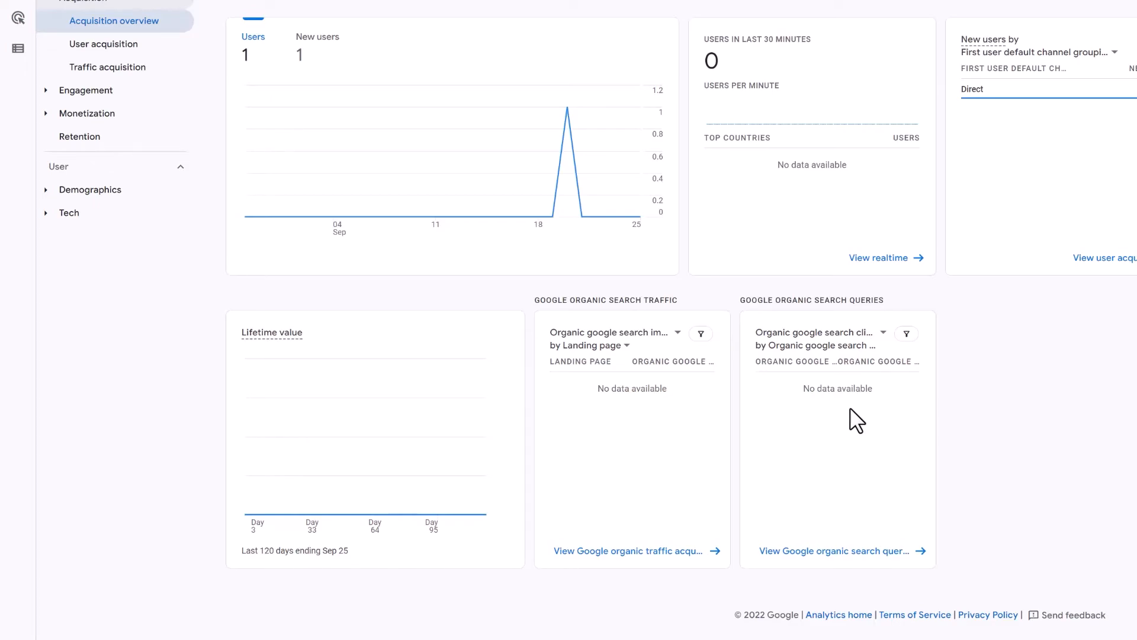
mouse_move(803, 490)
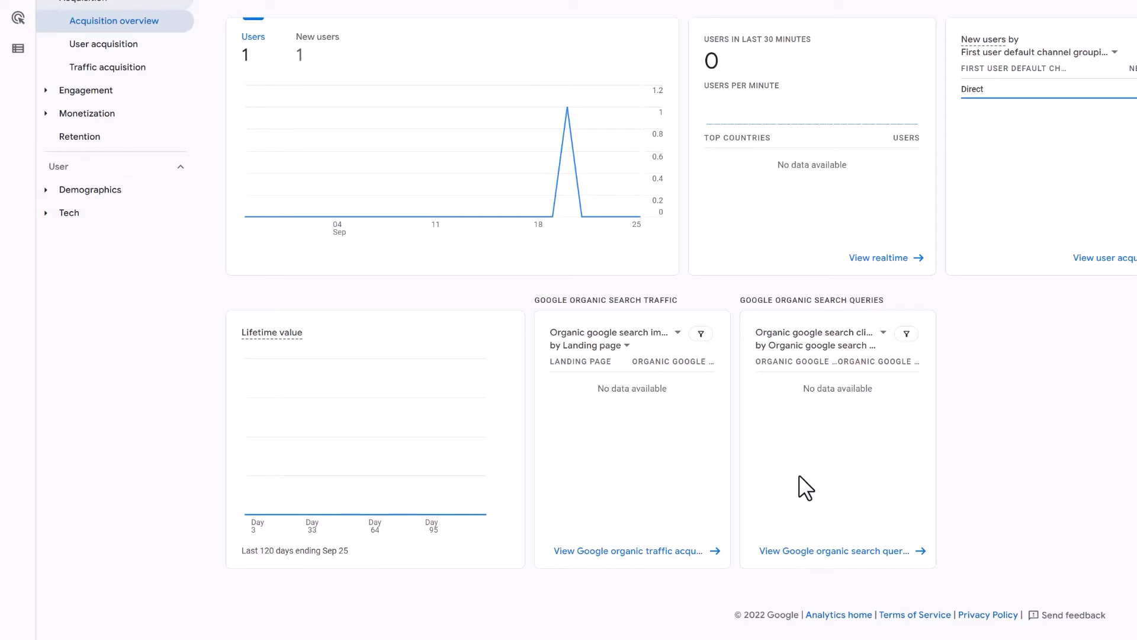
mouse_move(739, 416)
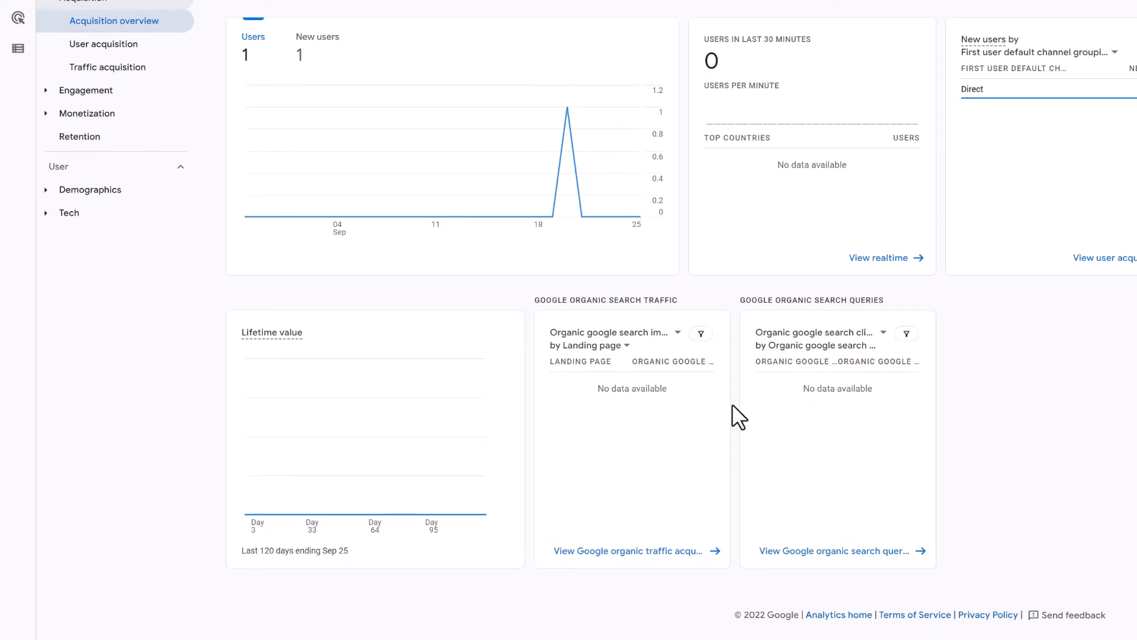
mouse_move(836, 595)
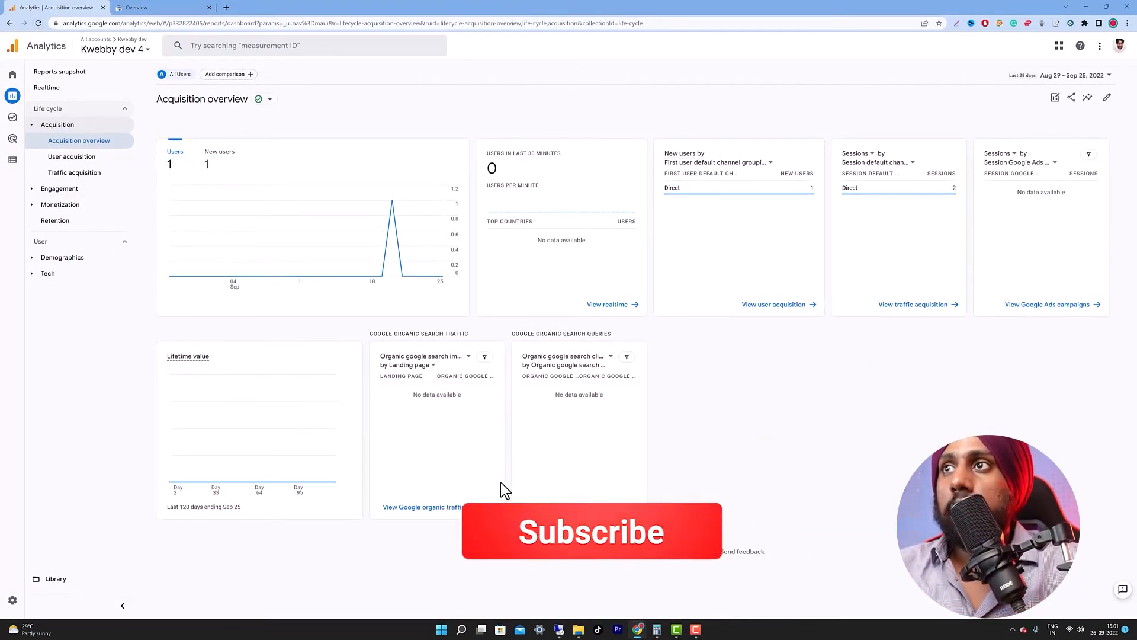
left_click(592, 531)
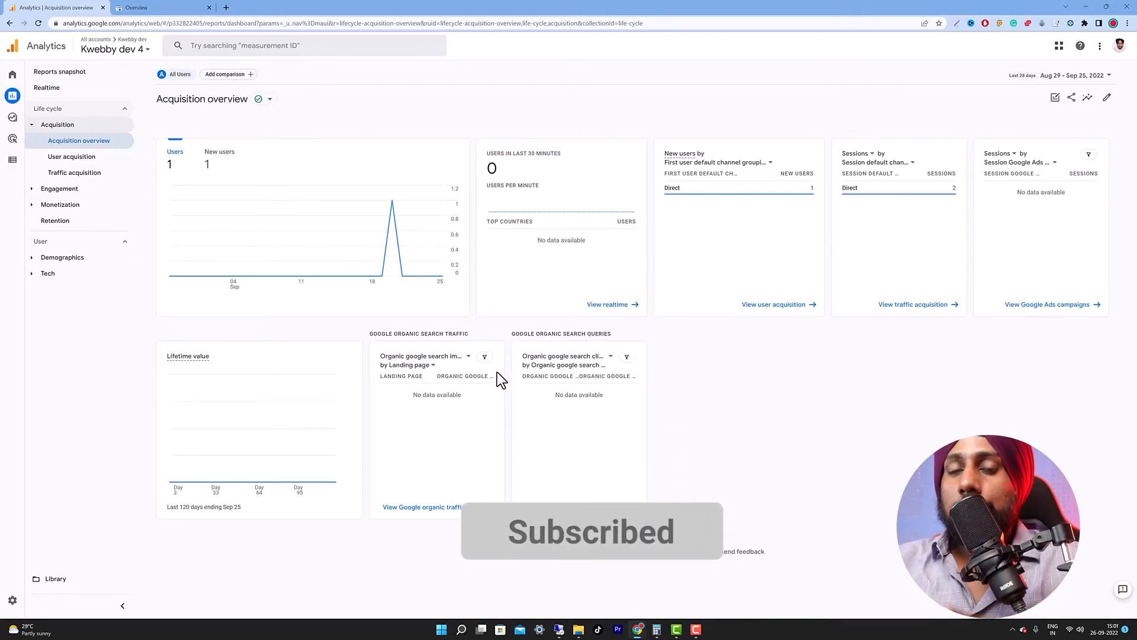